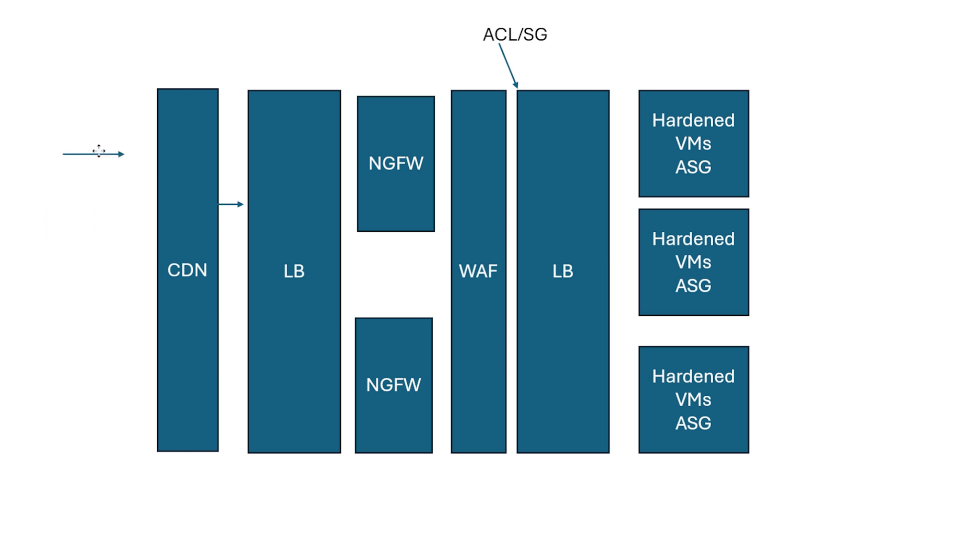
mouse_move(101, 271)
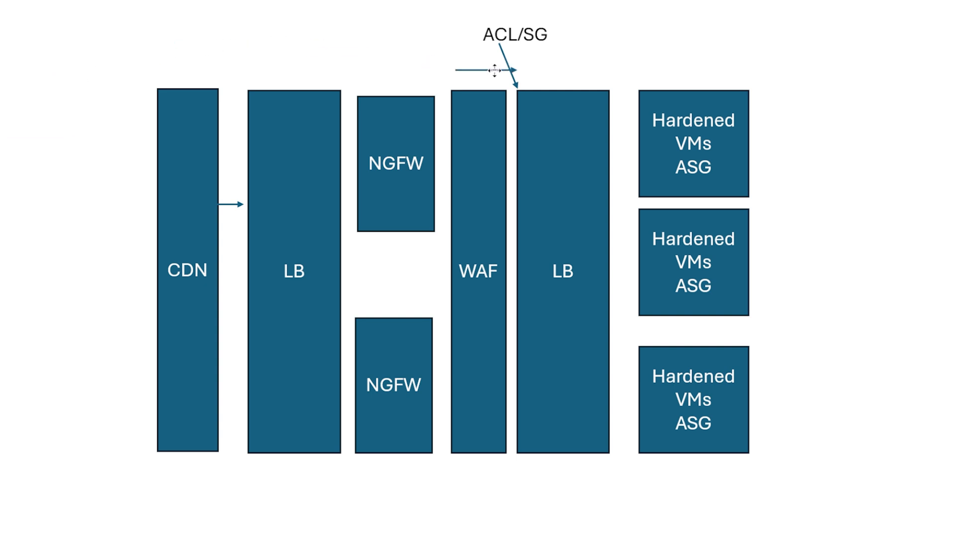
Step: Move the horizontal pointer arrow back to the left of the CDN column
drag(493, 69, 606, 79)
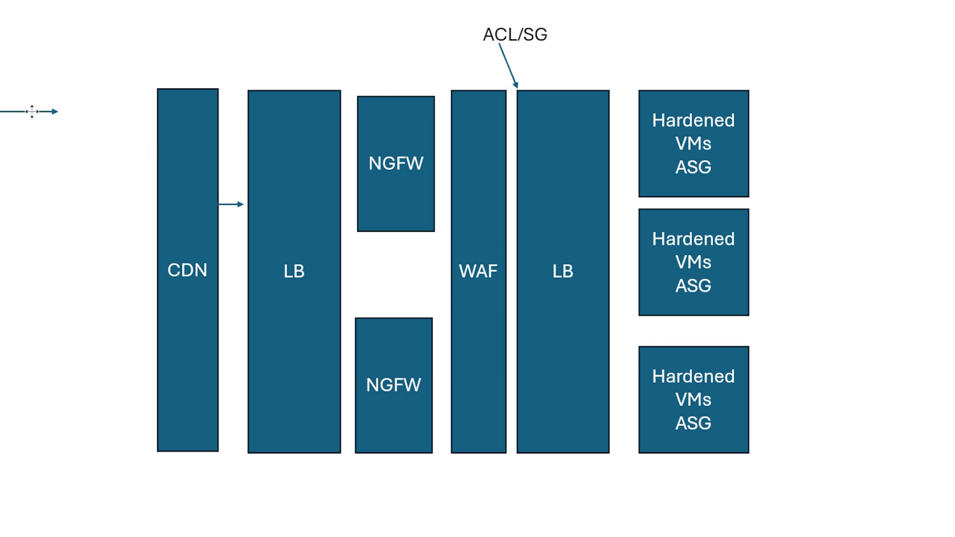
mouse_move(31, 138)
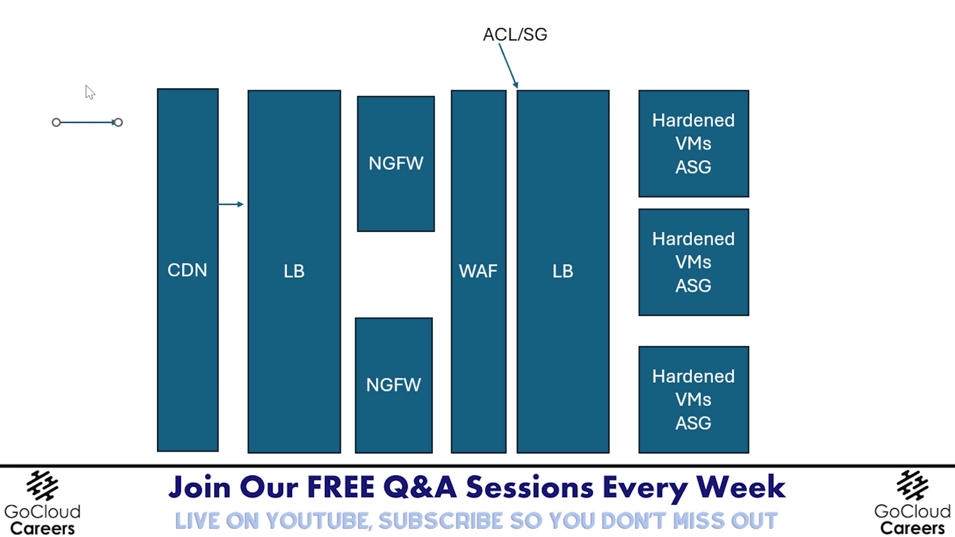
mouse_move(90, 143)
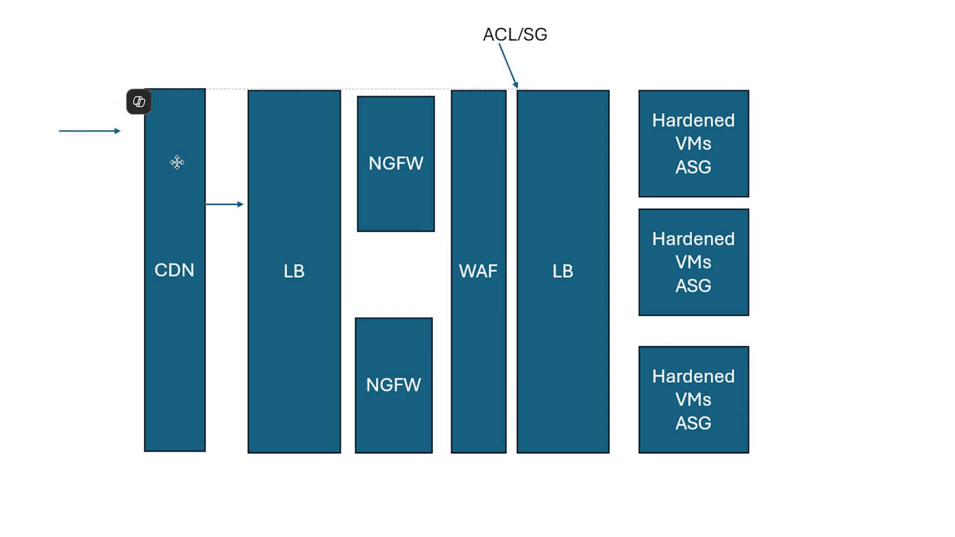
Step: Move the horizontal pointer arrow from beside CDN up to the slide's top-left
click(175, 270)
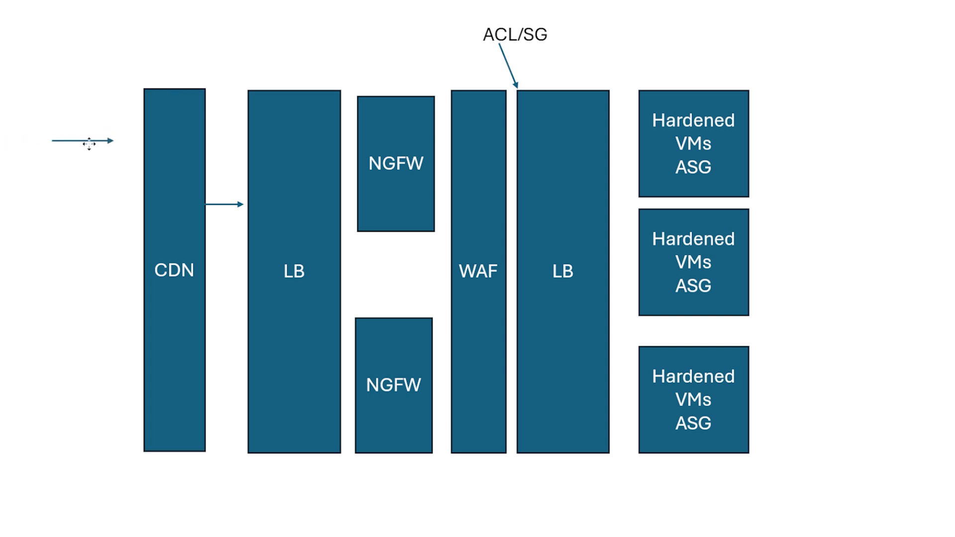
mouse_move(79, 134)
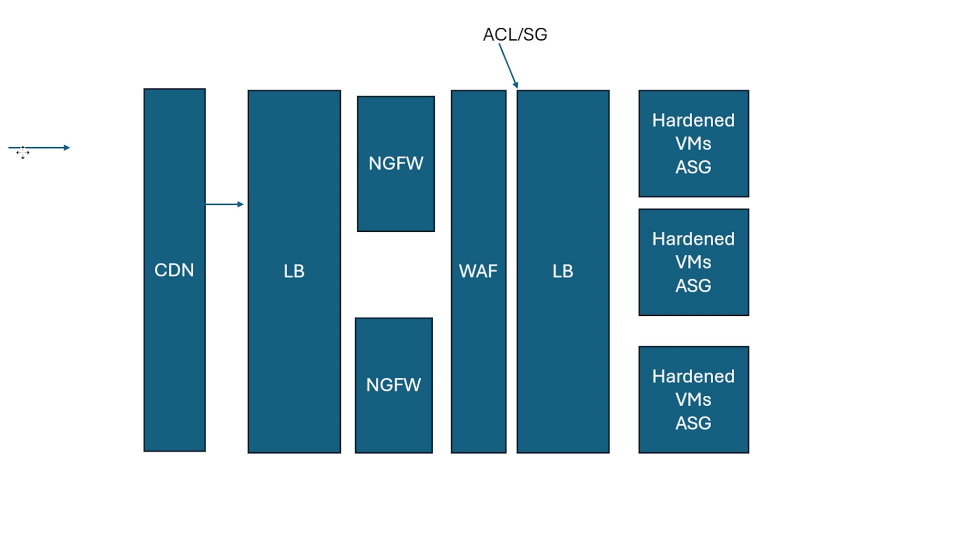
click(23, 149)
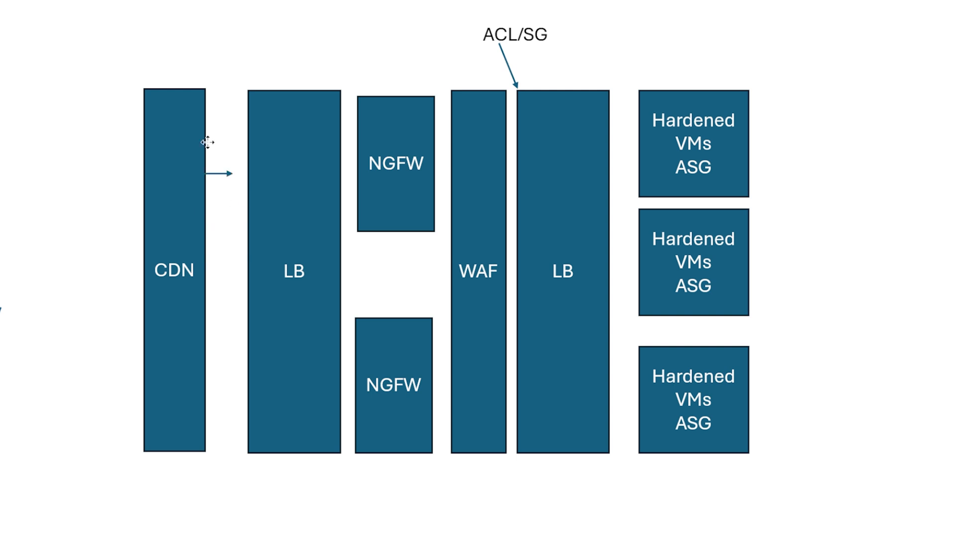
drag(219, 173, 100, 36)
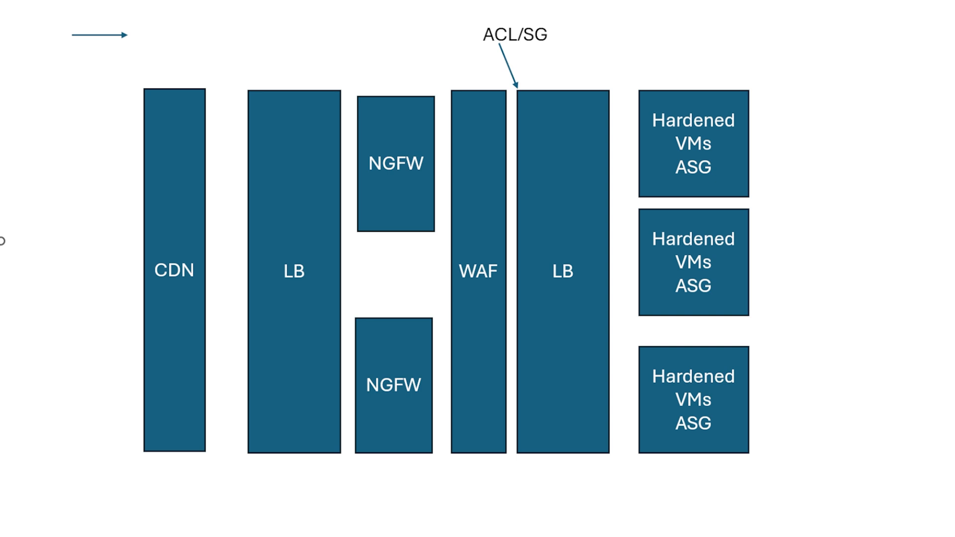
mouse_move(41, 56)
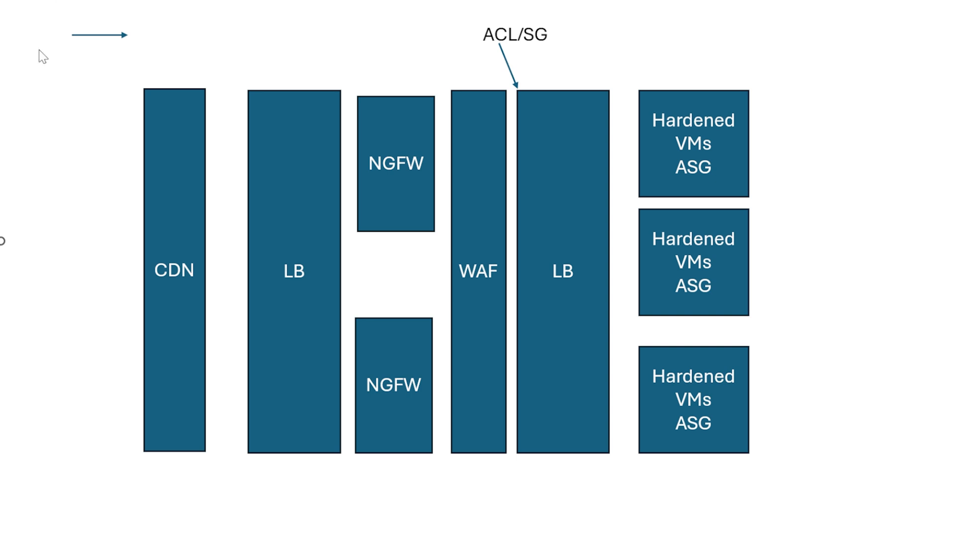
mouse_move(3, 284)
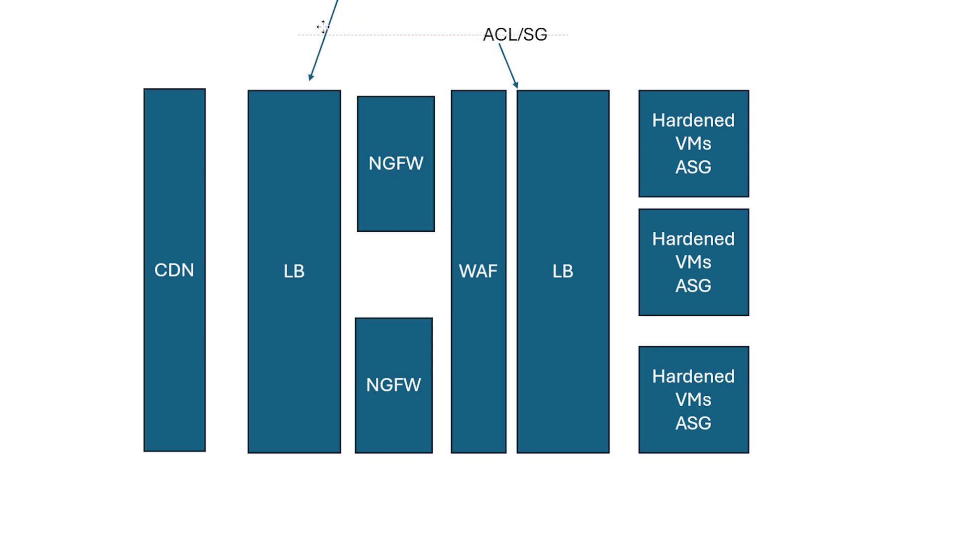
Step: Reposition the diagonal pointer arrow so it aims down at the first LB column
drag(323, 27, 365, 12)
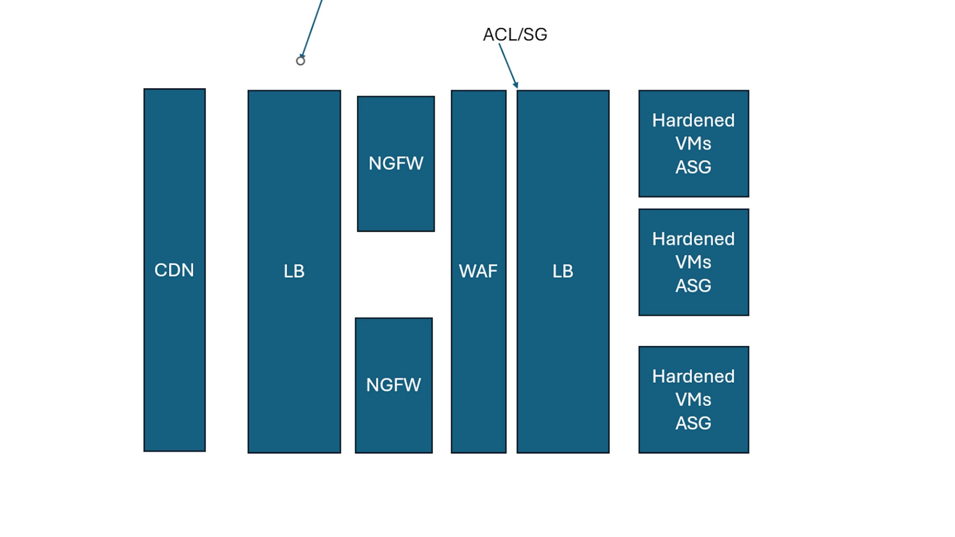
mouse_move(335, 17)
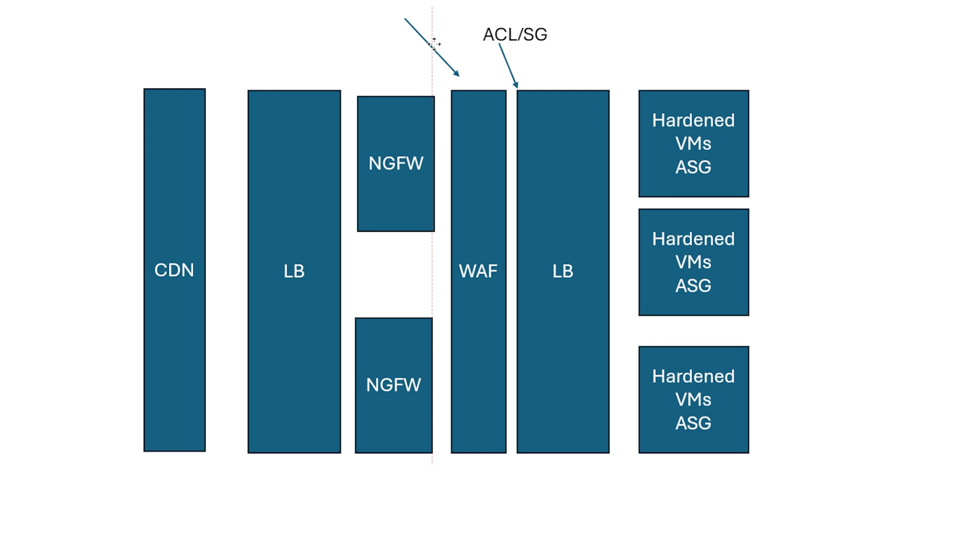
Step: Shift the diagonal pointer arrow from WAF over the NGFW boxes toward the Hardened VMs ASG
click(434, 45)
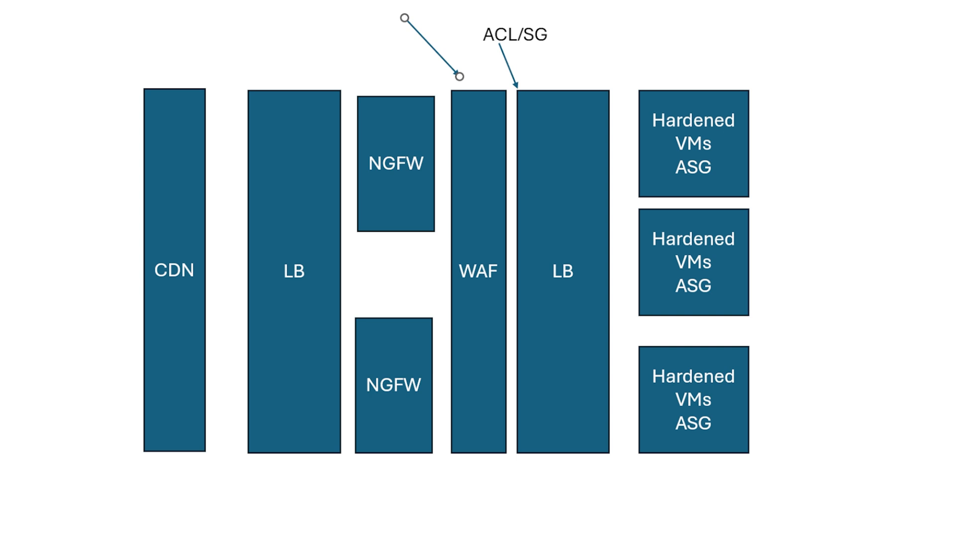
mouse_move(431, 80)
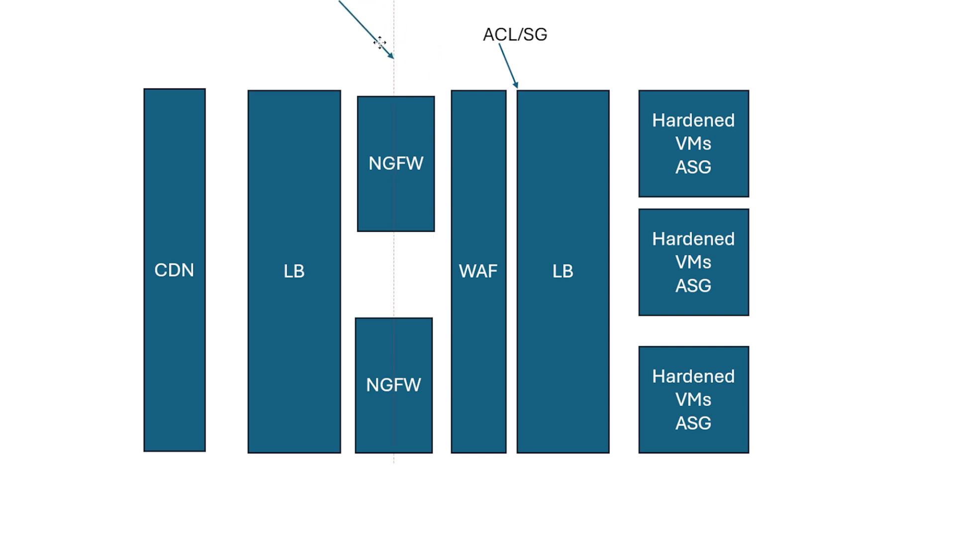
drag(395, 42, 249, 16)
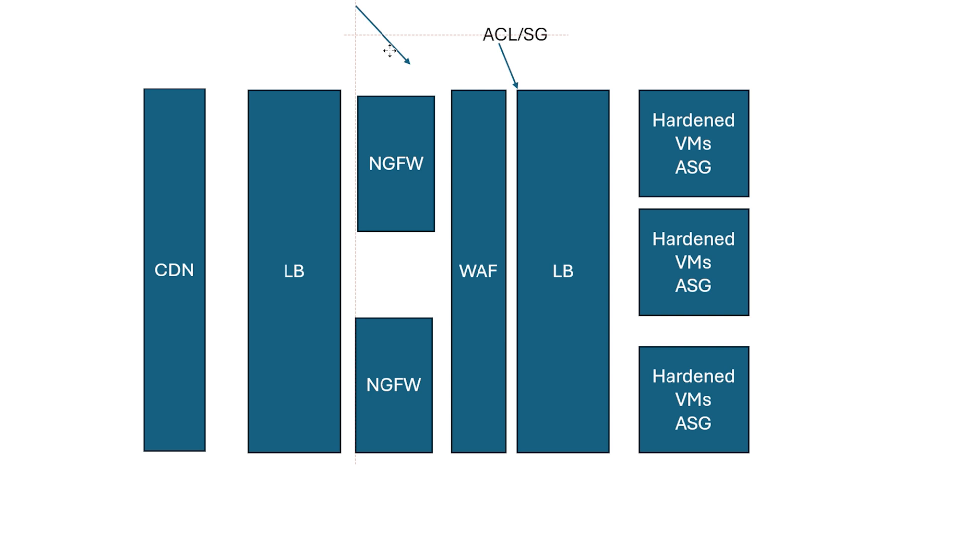
drag(390, 49, 122, 24)
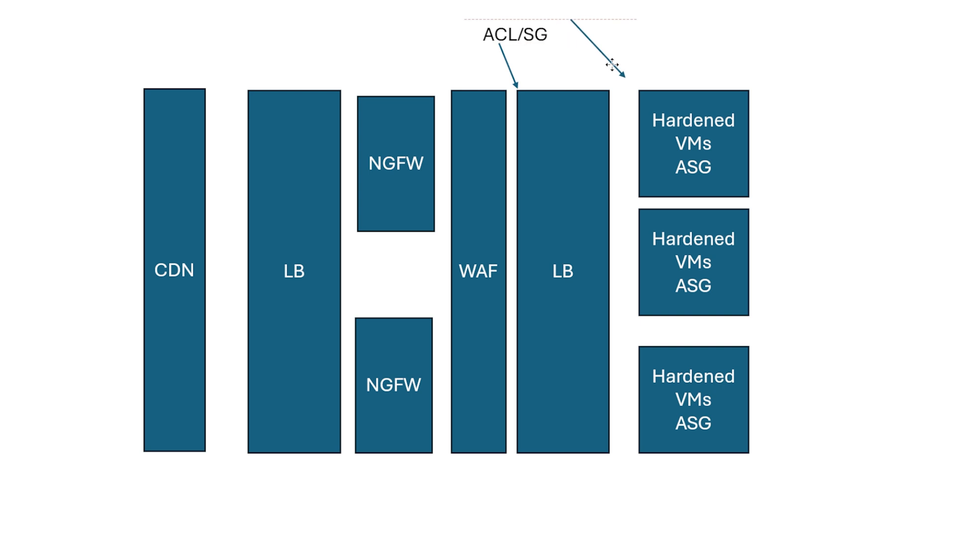
Step: Park the diagonal arrow in empty space right of the Hardened VMs ASG boxes
drag(614, 65, 516, 85)
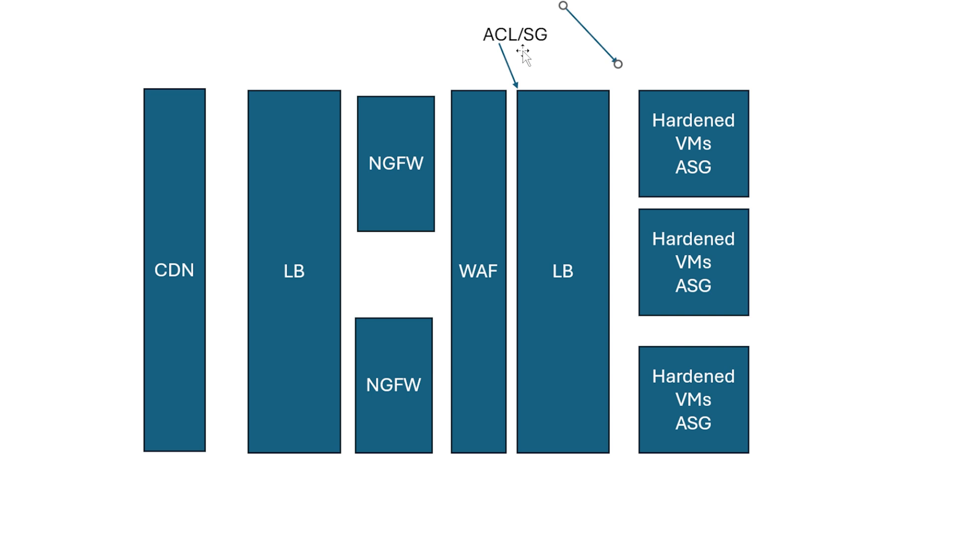
mouse_move(605, 47)
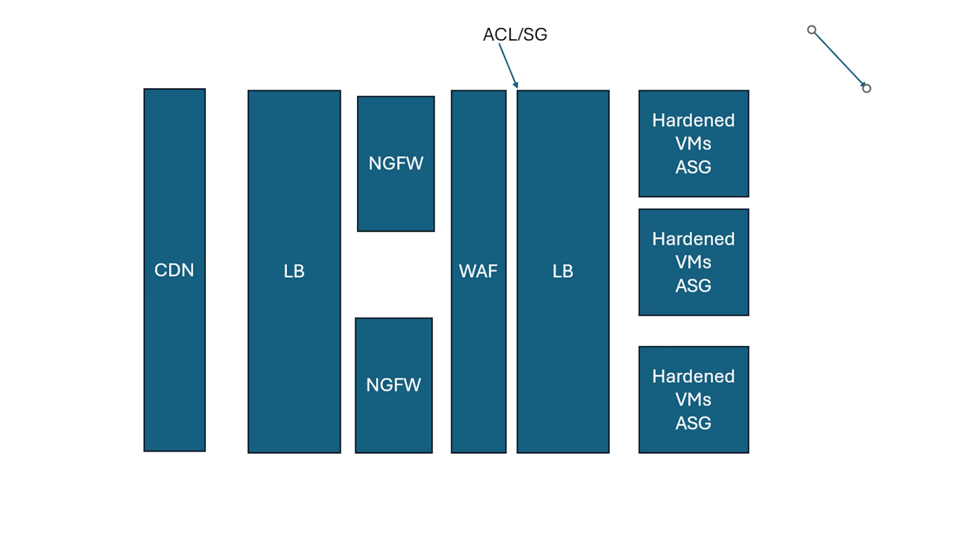
mouse_move(826, 69)
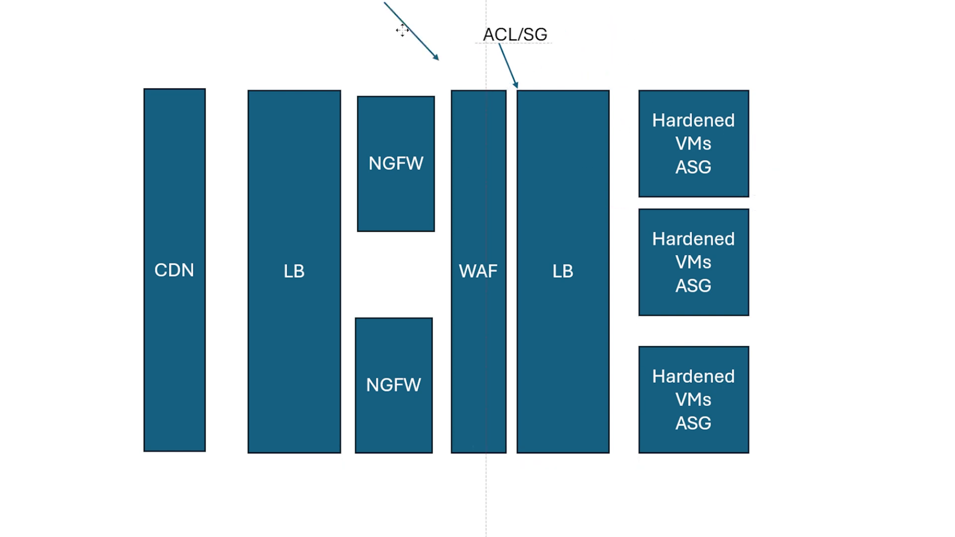
drag(414, 31, 811, 55)
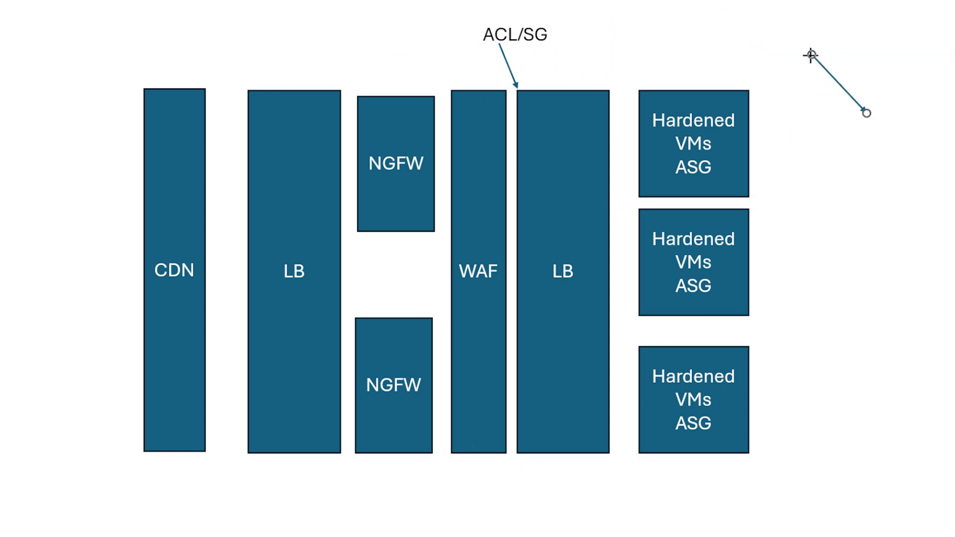